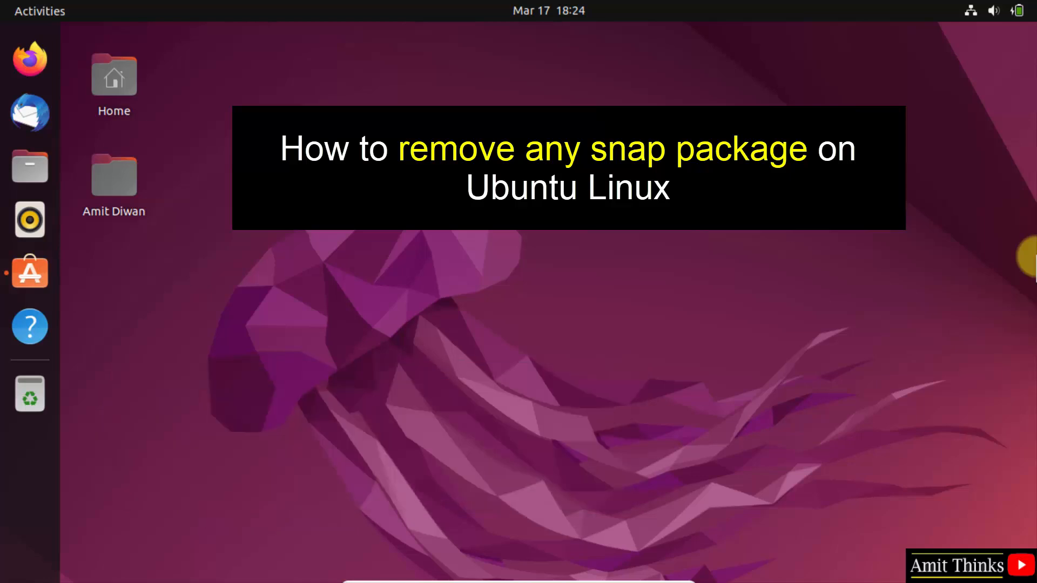
mouse_move(29, 166)
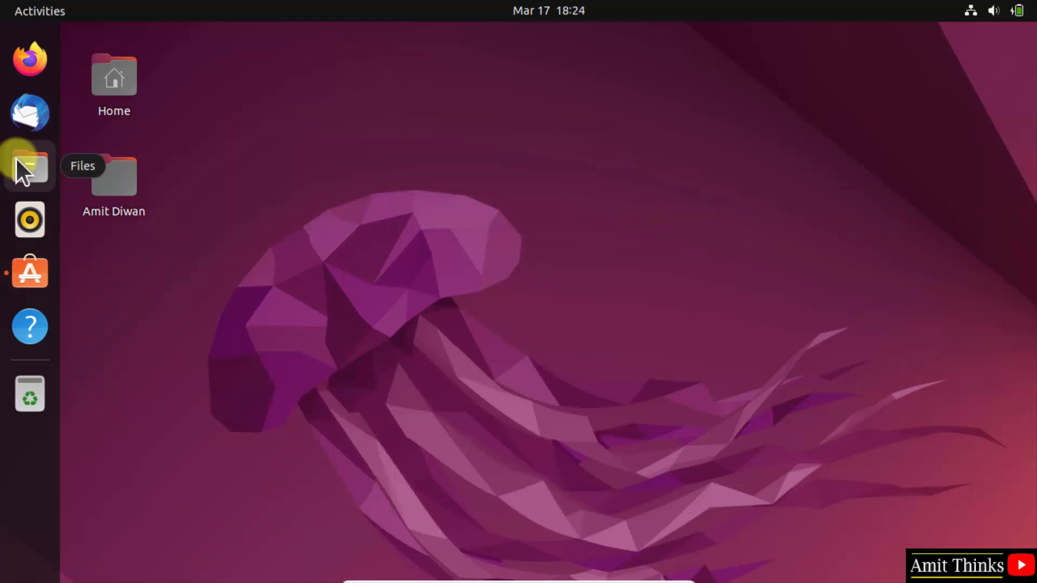
- Show the home snap folder in Files, listing installed snaps like chromium and firefox
click(29, 166)
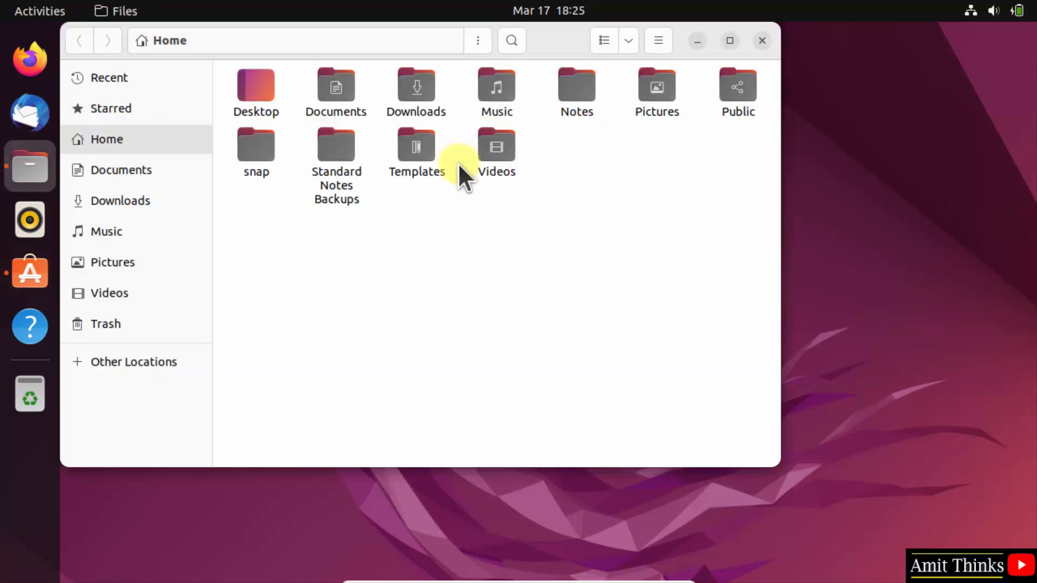
double_click(255, 146)
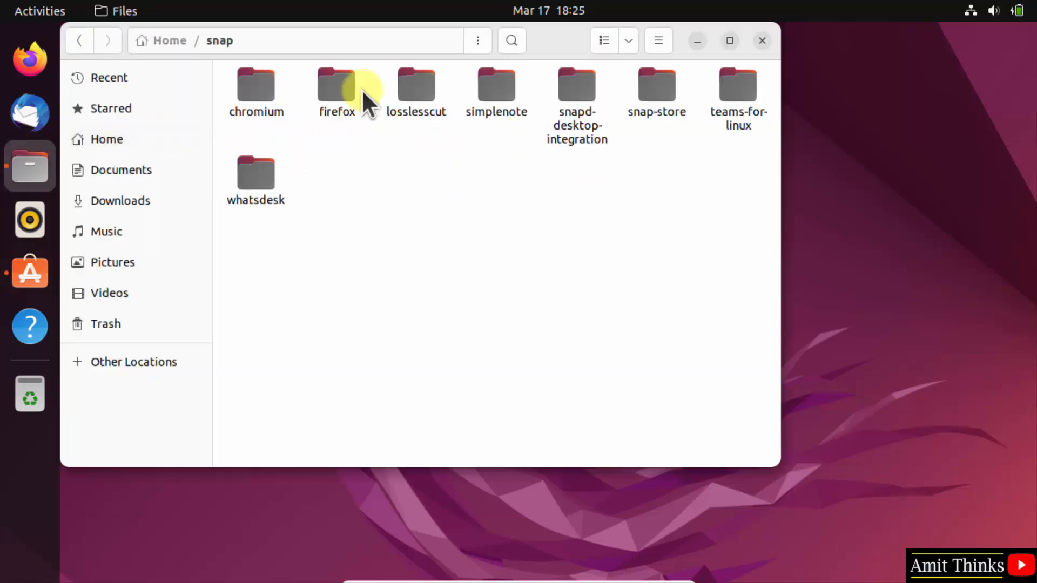
mouse_move(50, 106)
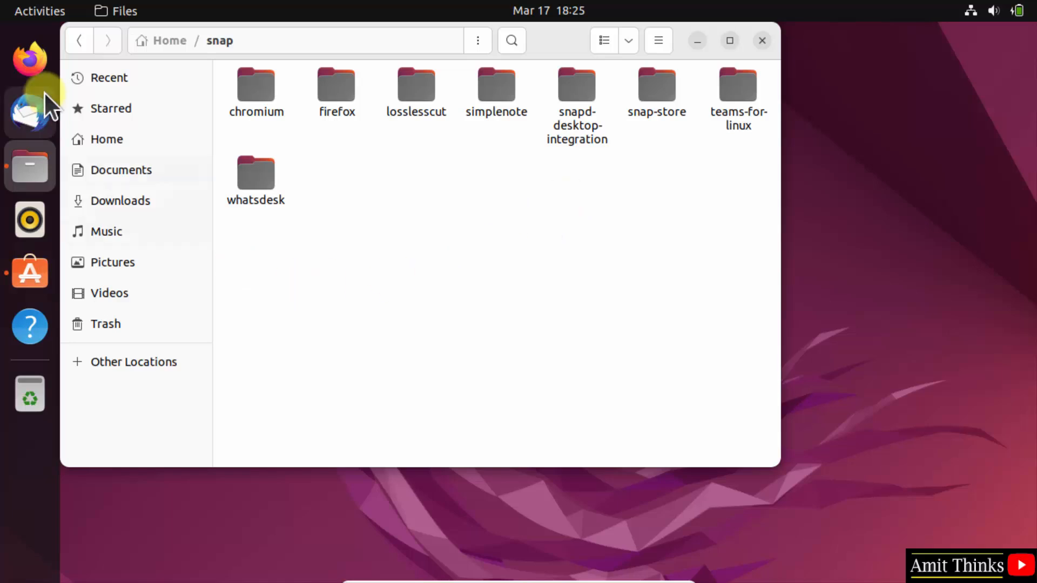
- Launch Terminal from Activities by searching 'termi'
click(36, 11)
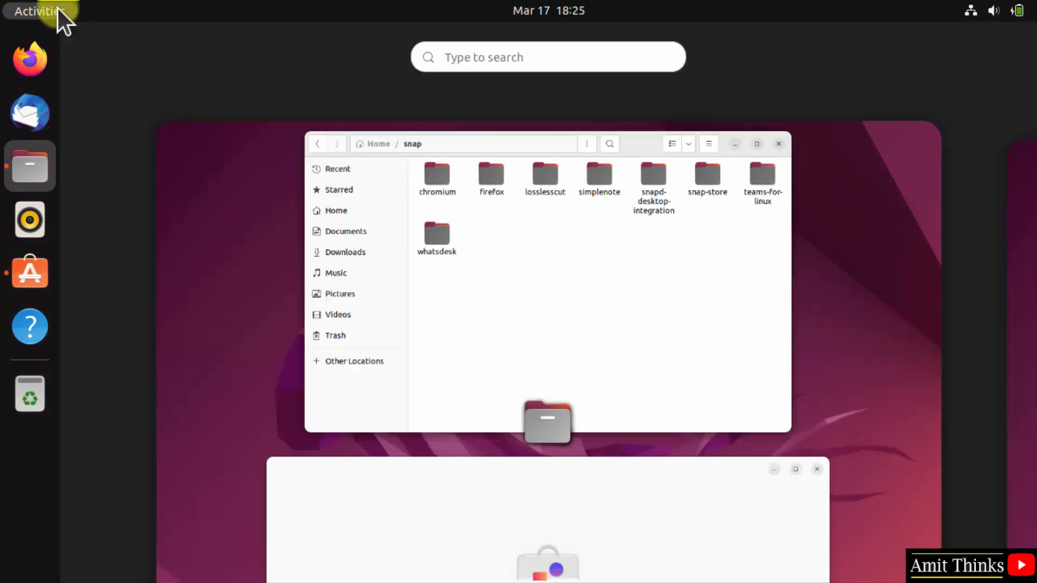
mouse_move(517, 58)
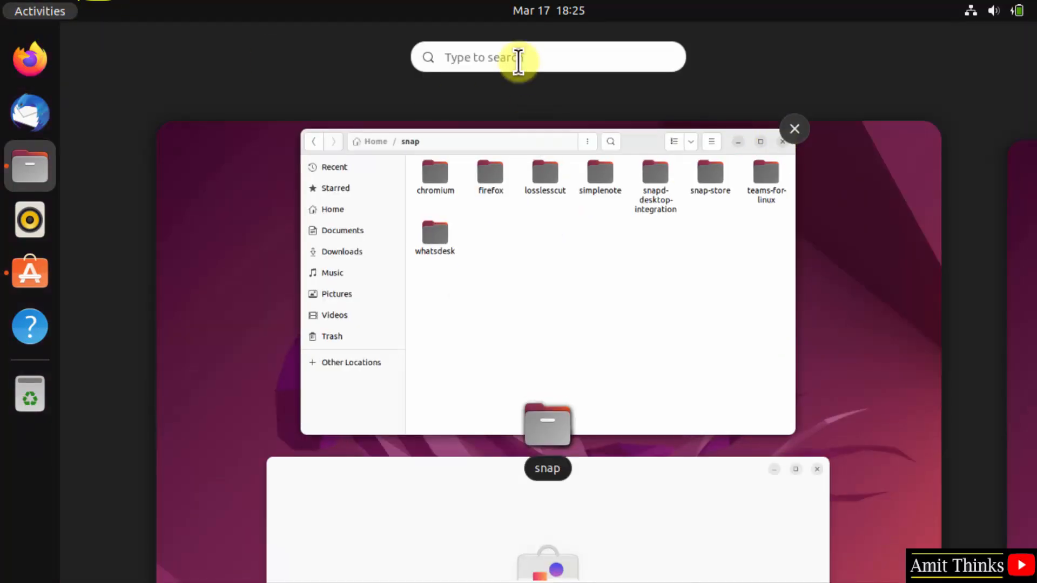
text(termi)
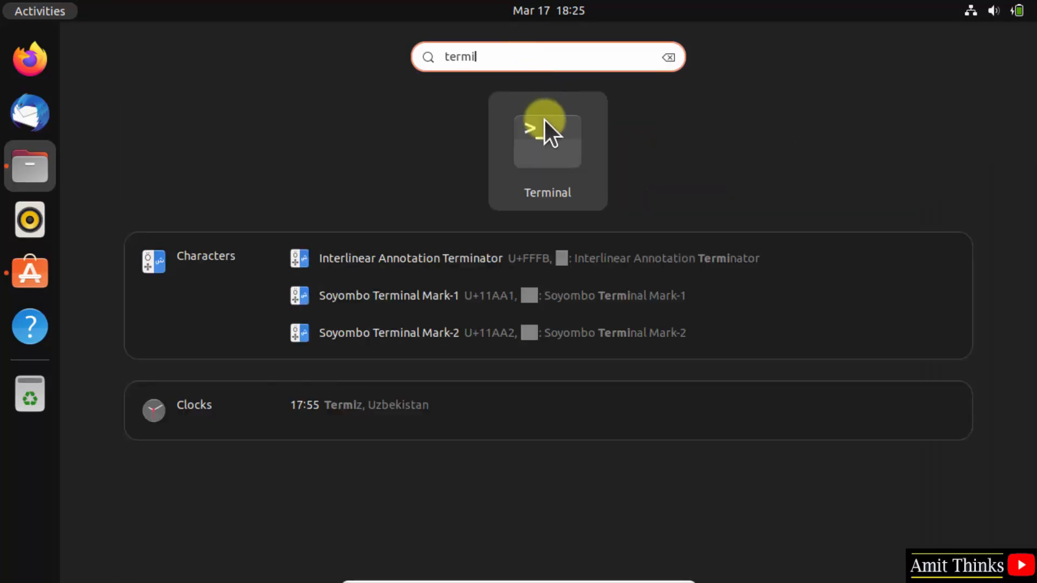
click(547, 139)
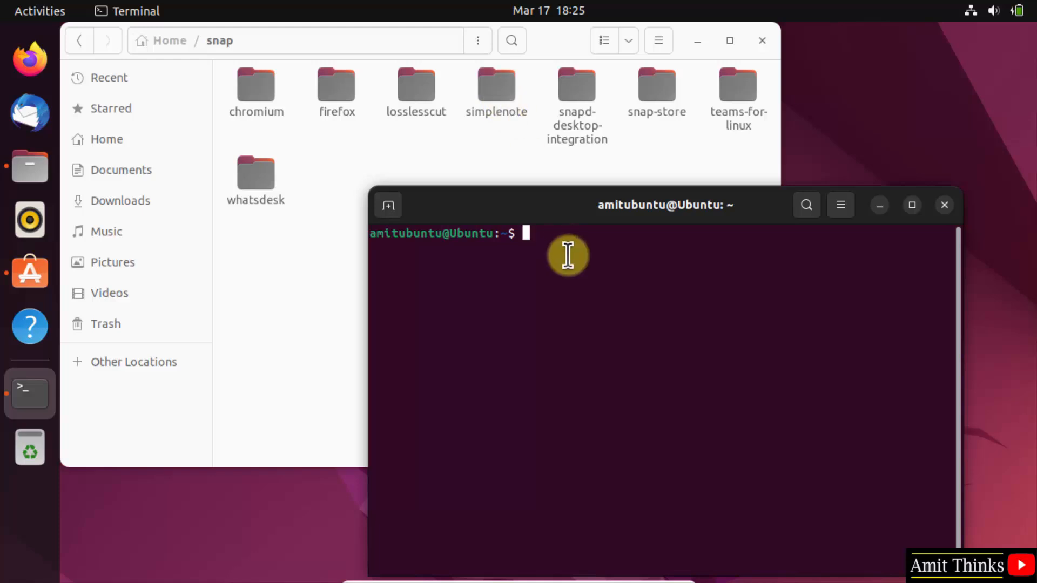
- Run 'sudo snap remove simplenote' and authorise it with the password
text(sudo)
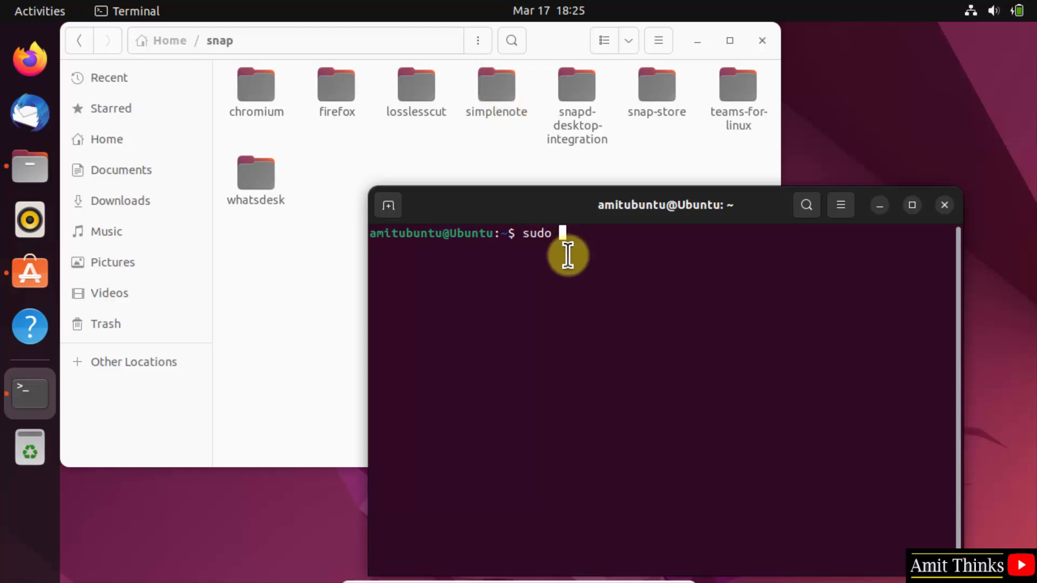
text(snap)
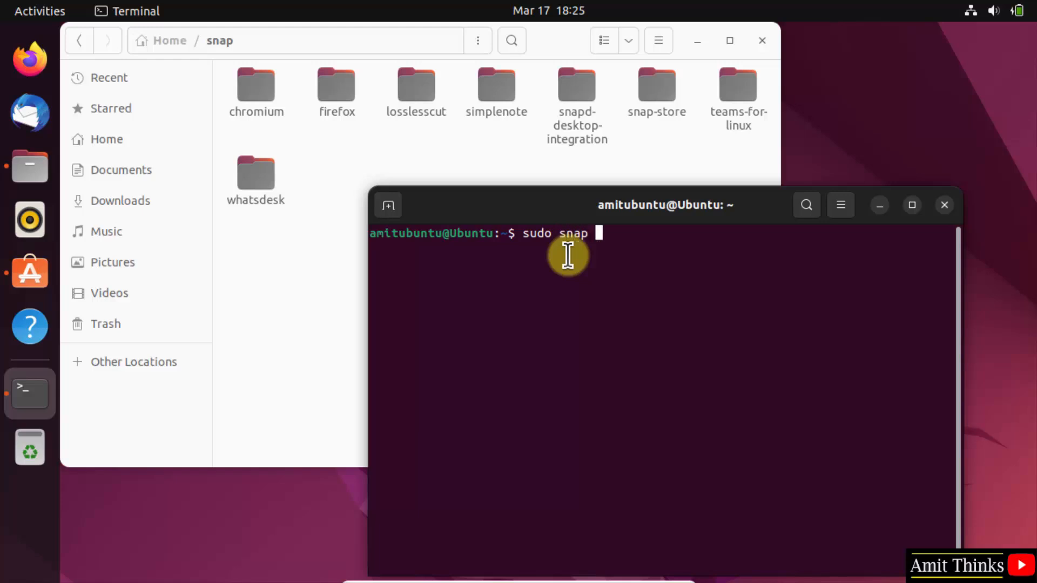
text(remoe)
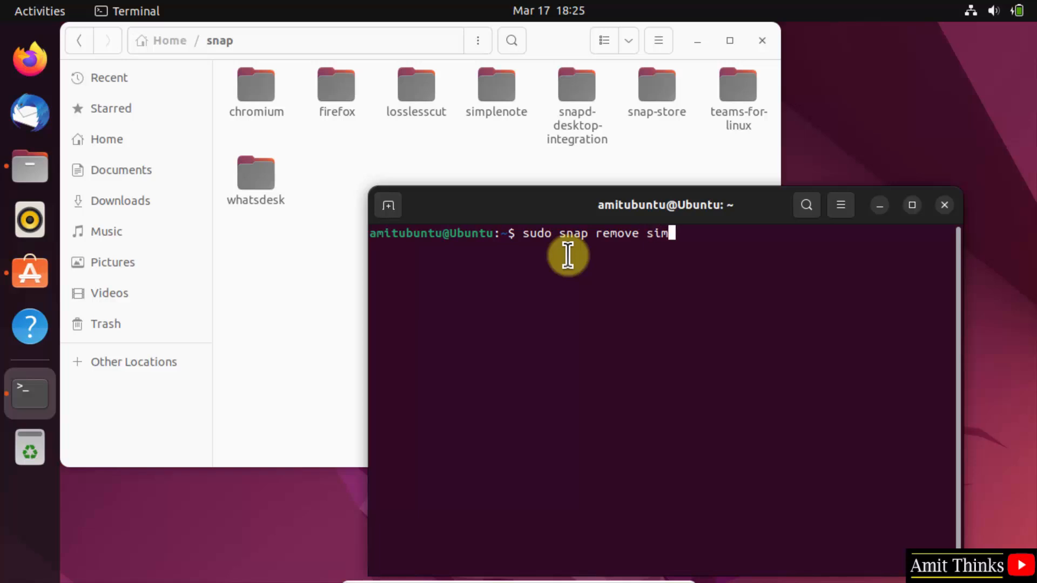
text(plenote)
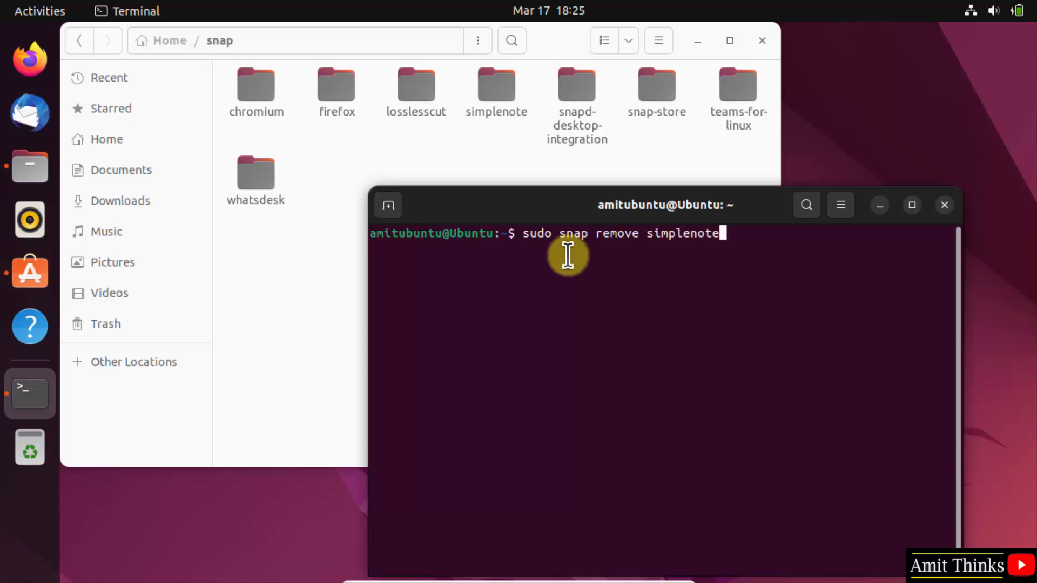
key(Return)
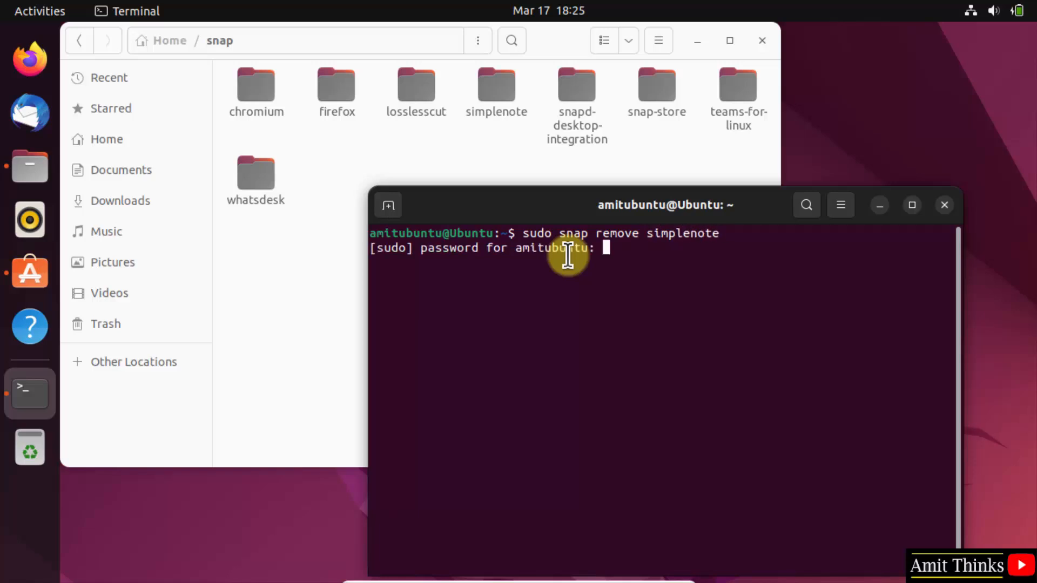
key(Return)
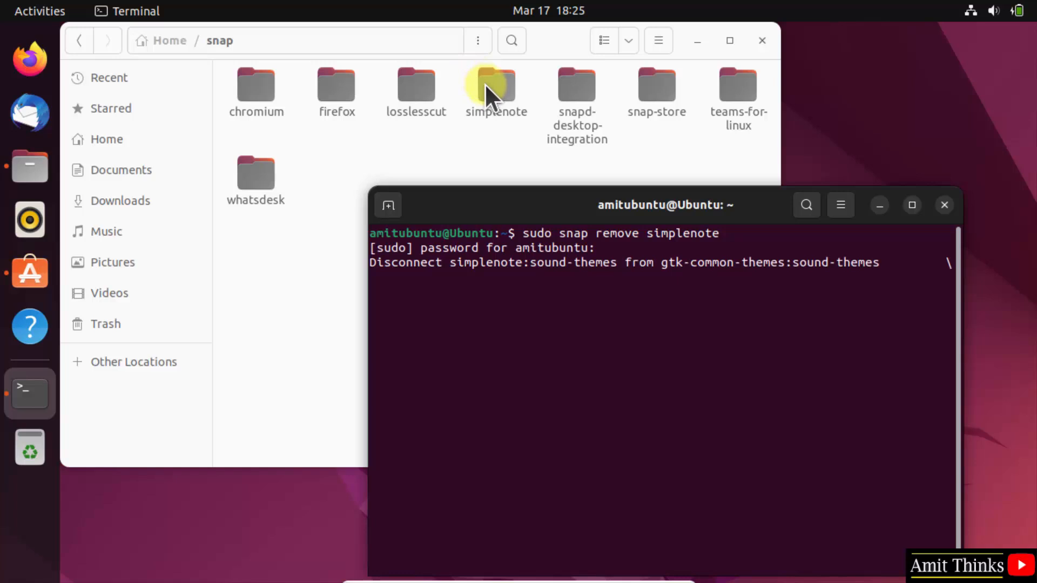
- Show the simplenote snap folder's remaining contents in Files after 'simplenote removed'
double_click(496, 87)
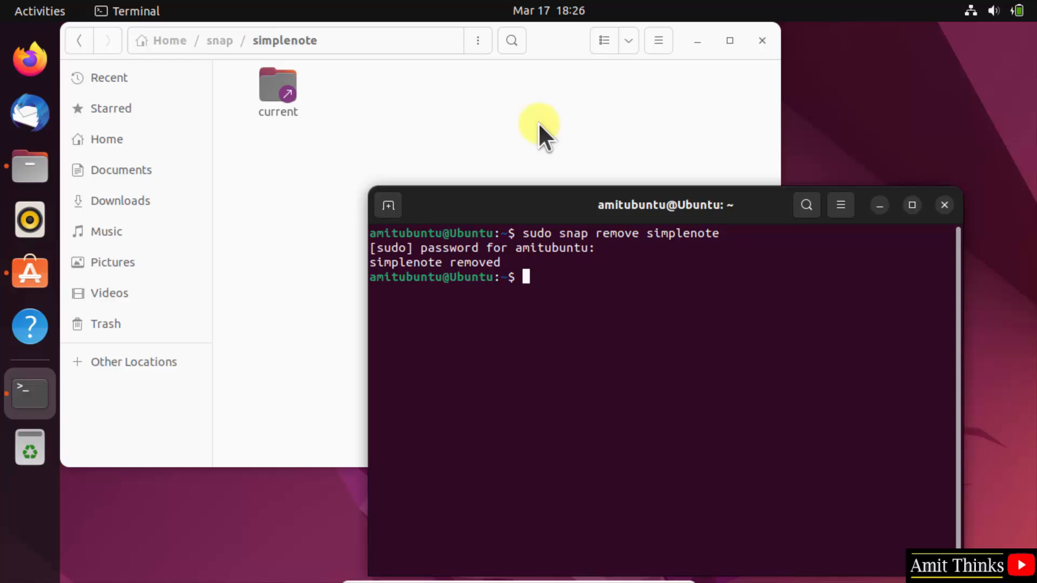
mouse_move(396, 277)
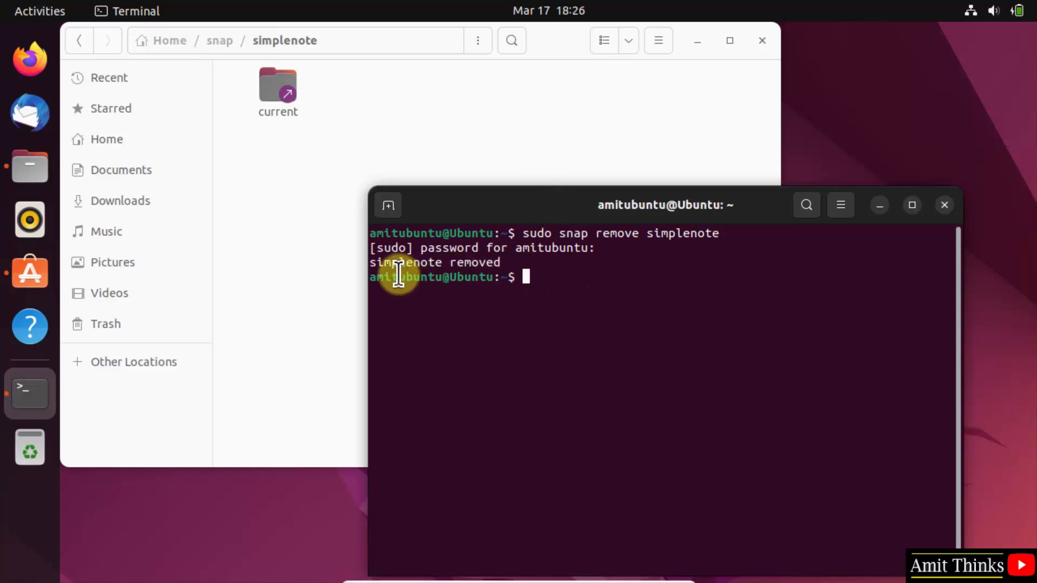
mouse_move(698, 292)
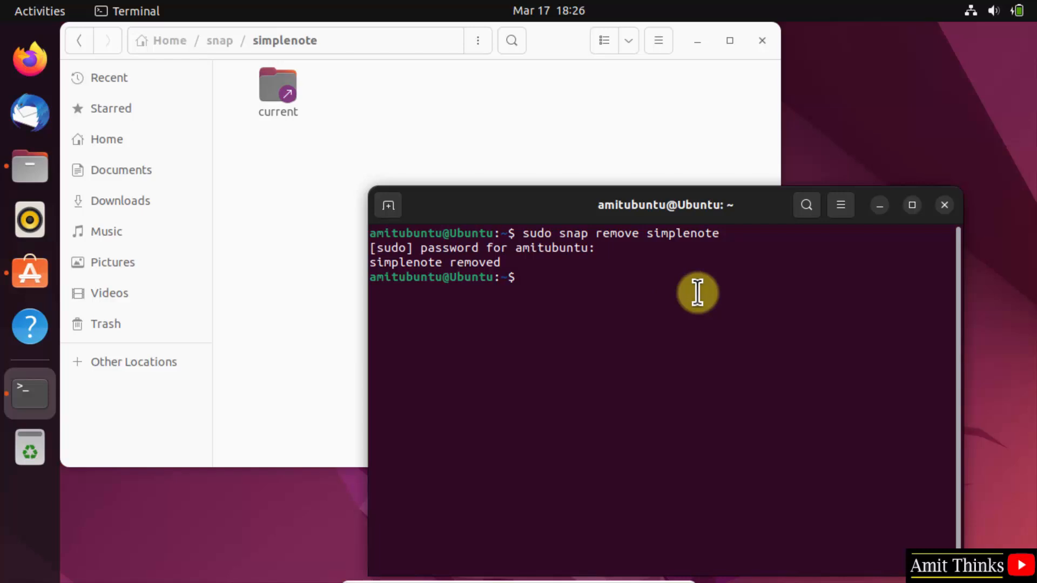